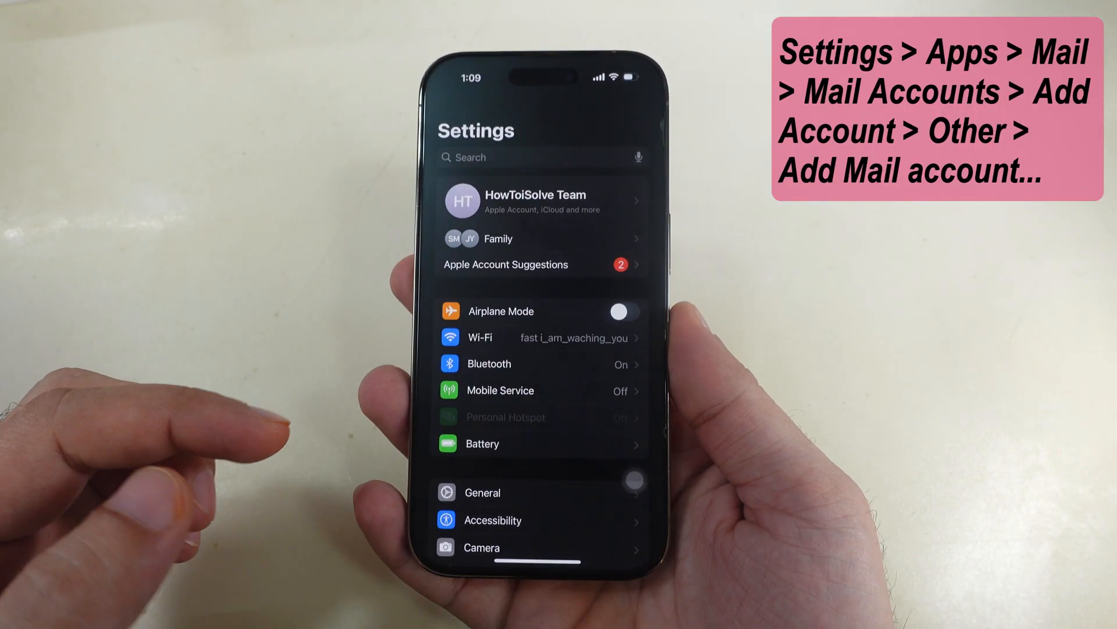
# Open Mail Accounts in Settings and bring up the Add Account provider list
pyautogui.scroll(-3)
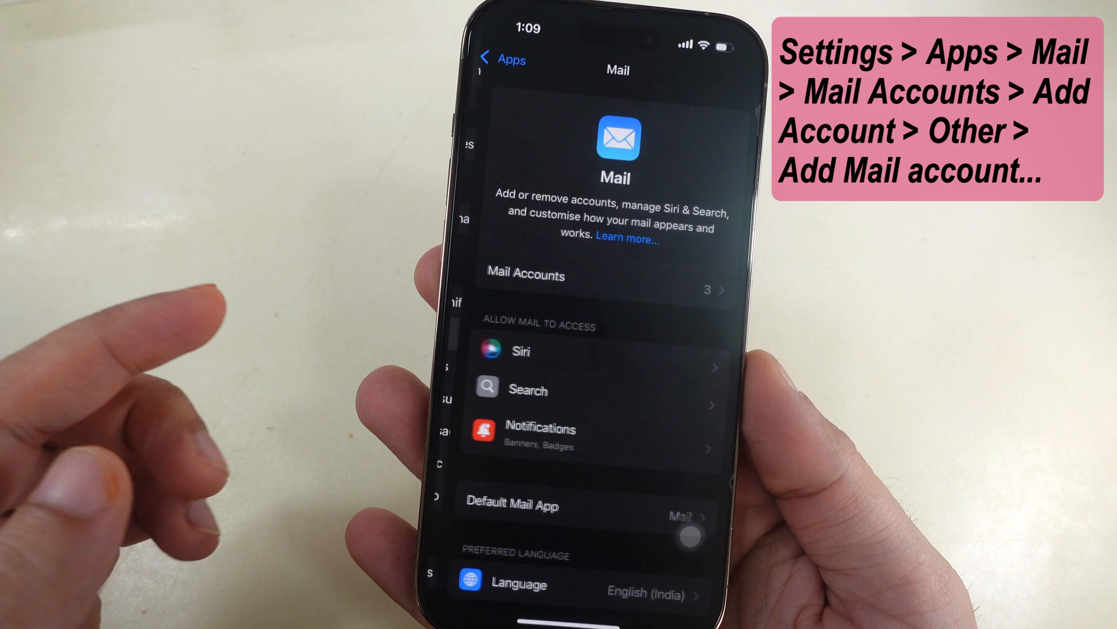
pyautogui.click(604, 277)
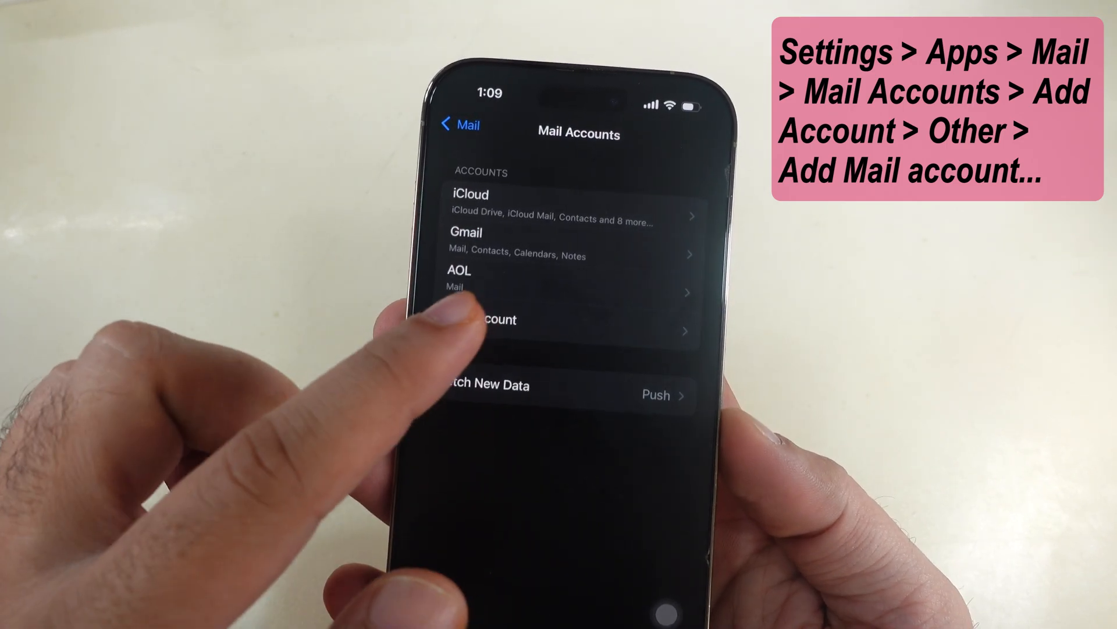
pyautogui.click(499, 319)
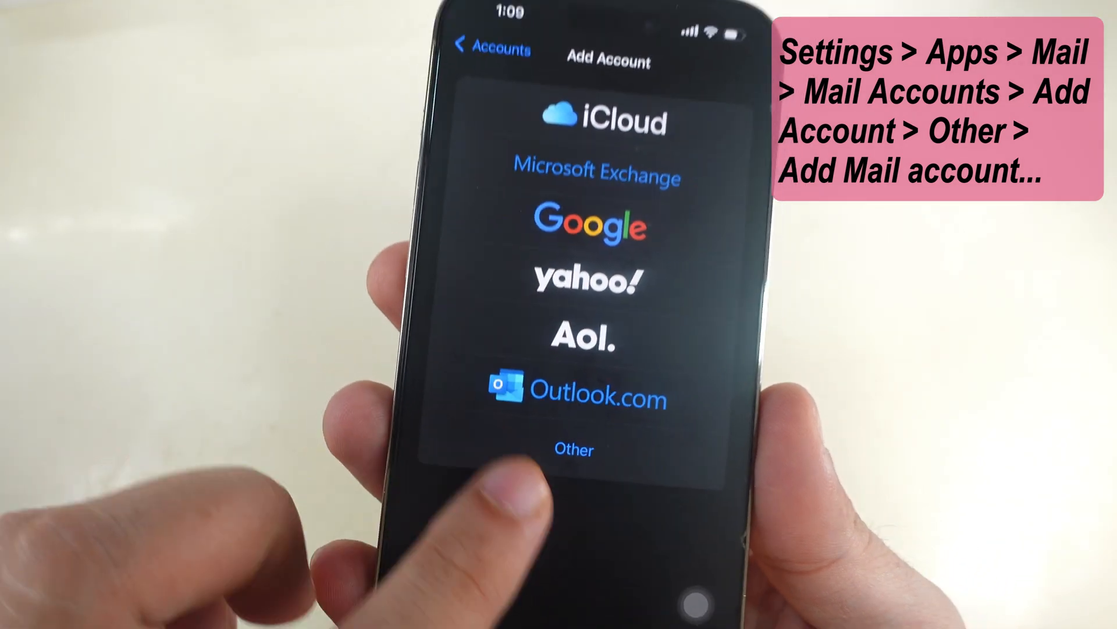
pyautogui.click(574, 450)
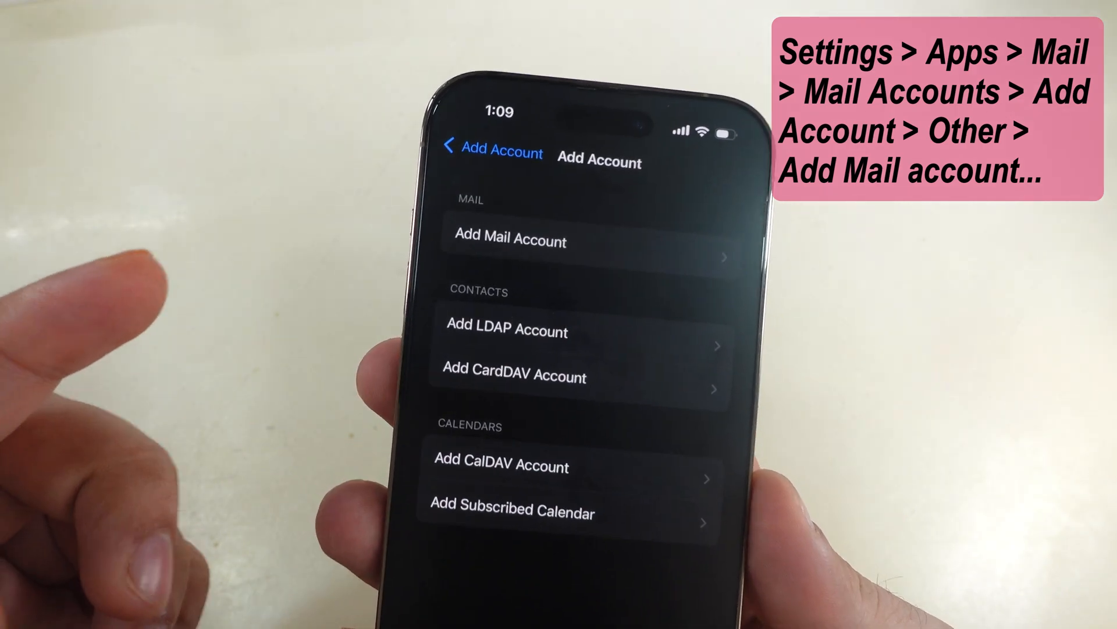
pyautogui.click(510, 242)
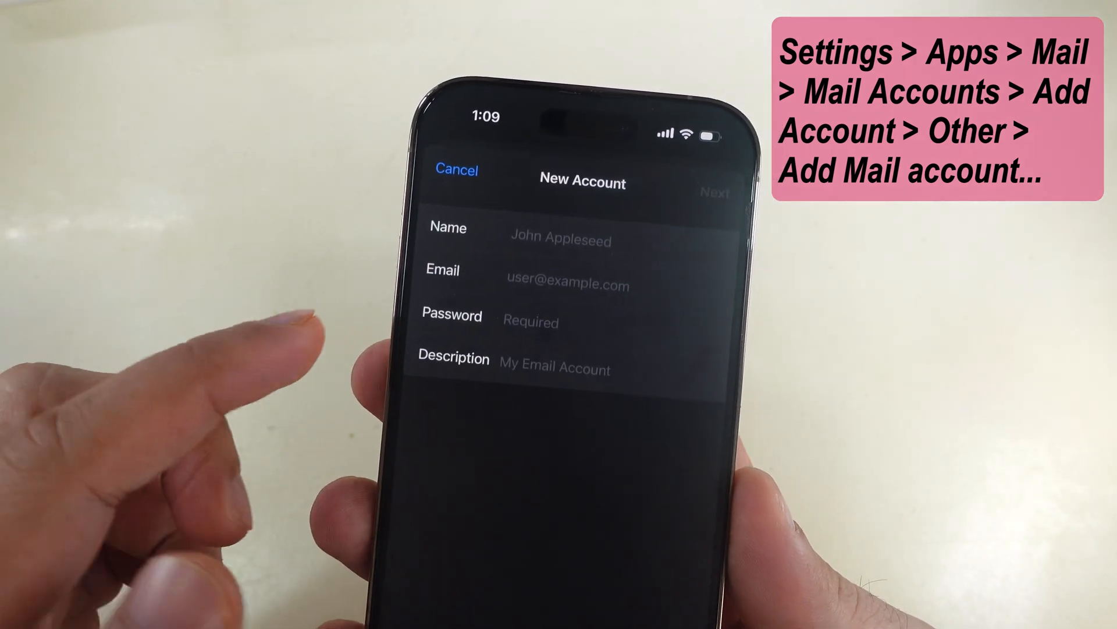
pyautogui.write('Max Company')
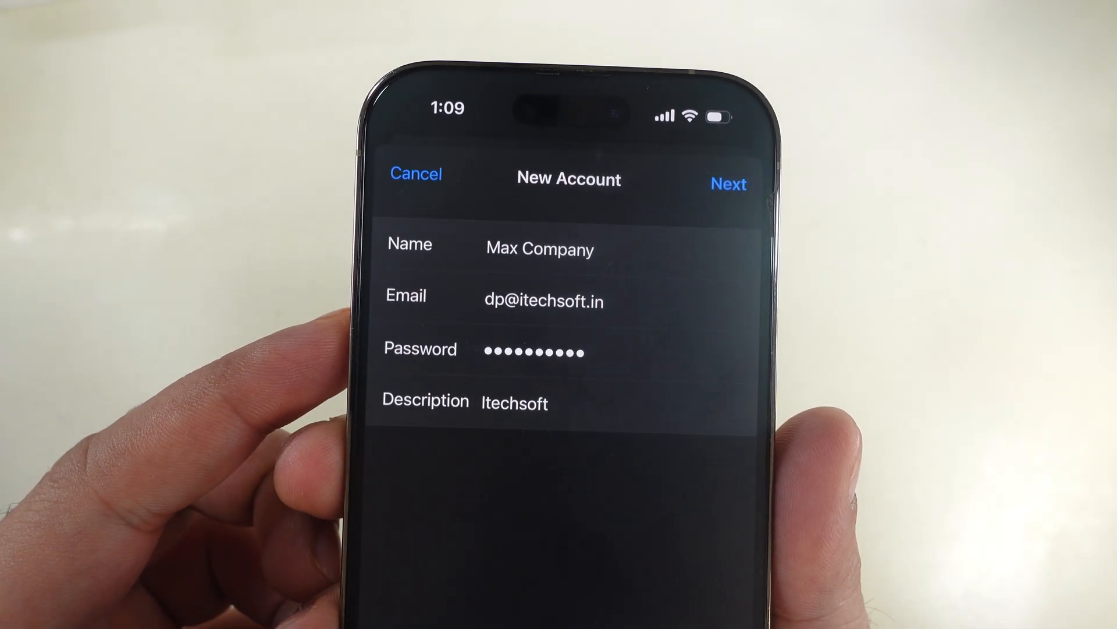
pyautogui.click(728, 184)
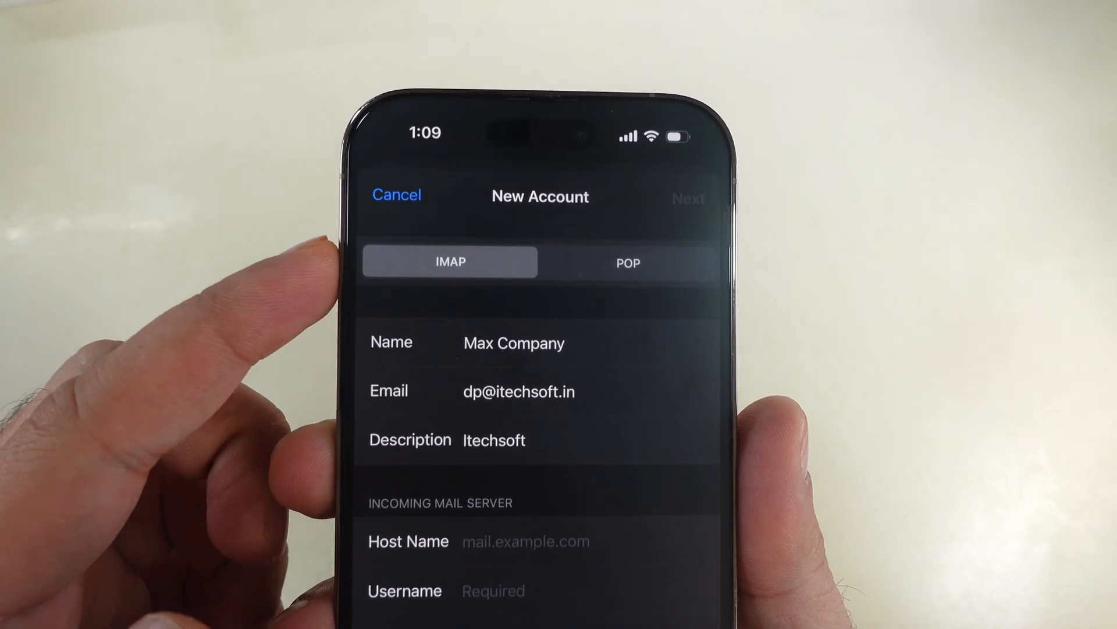
# Enter mail.itechsoft.in as the incoming IMAP server host name
pyautogui.scroll(3)
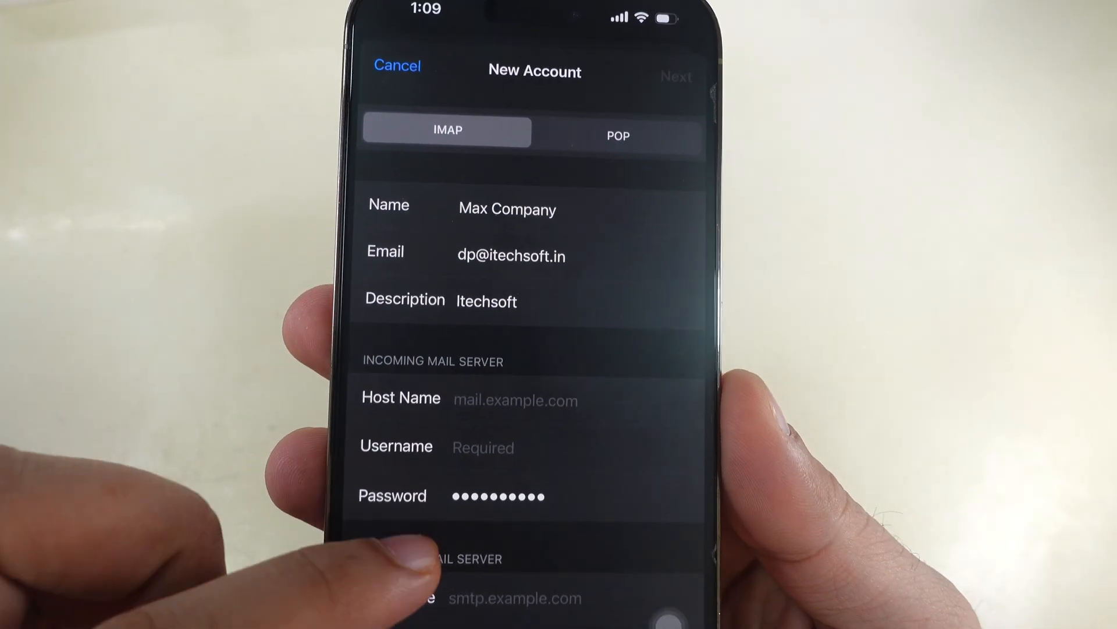
pyautogui.scroll(-3)
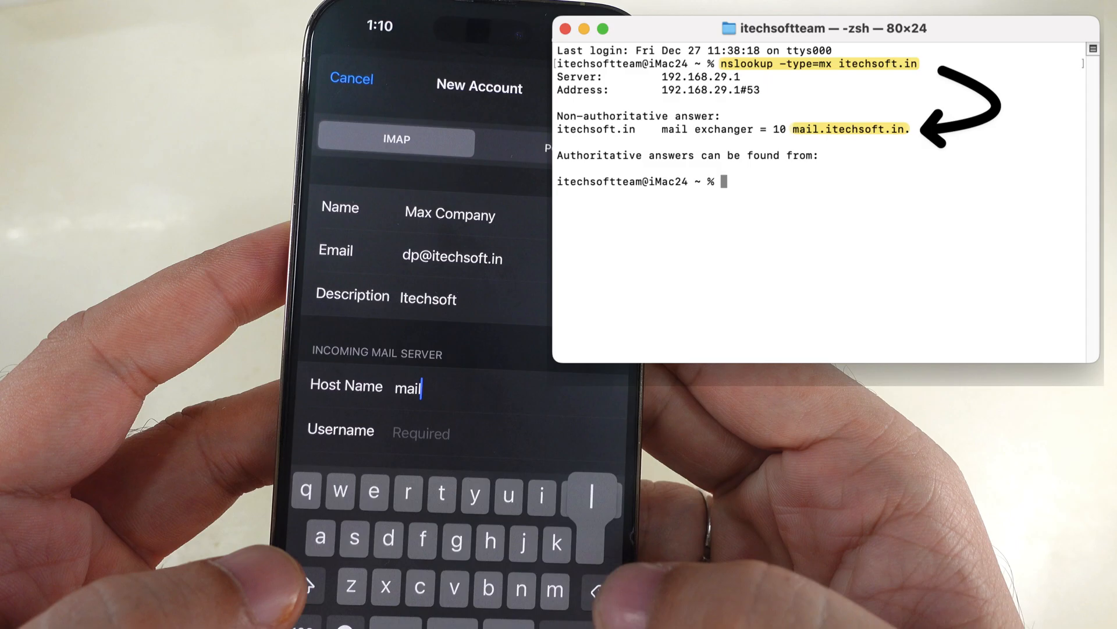
pyautogui.write('.ite')
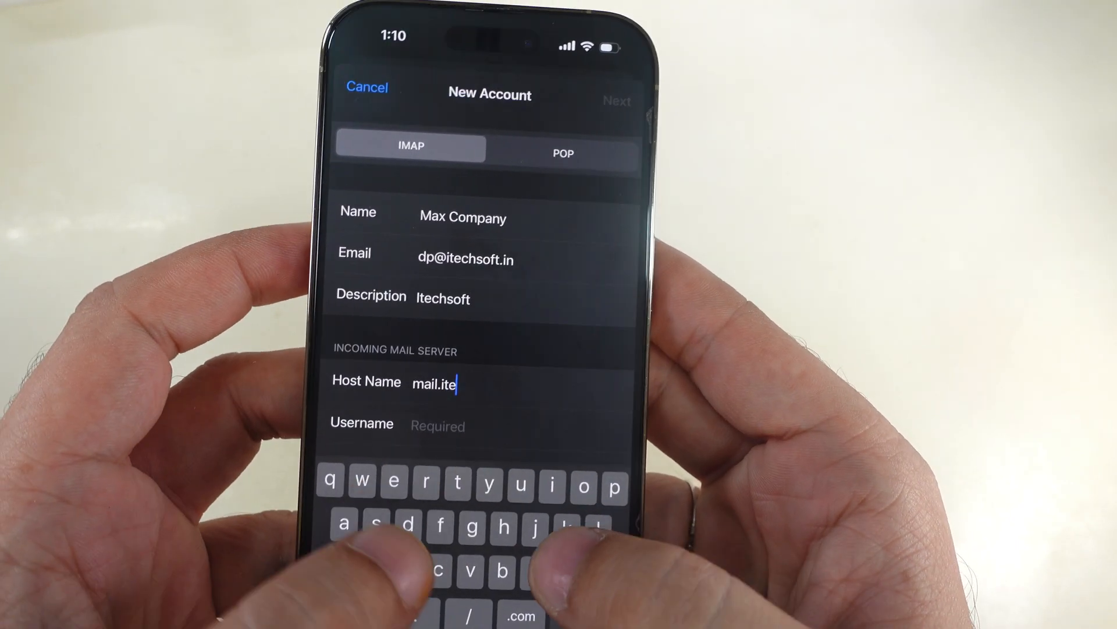
pyautogui.write('chsoft.in')
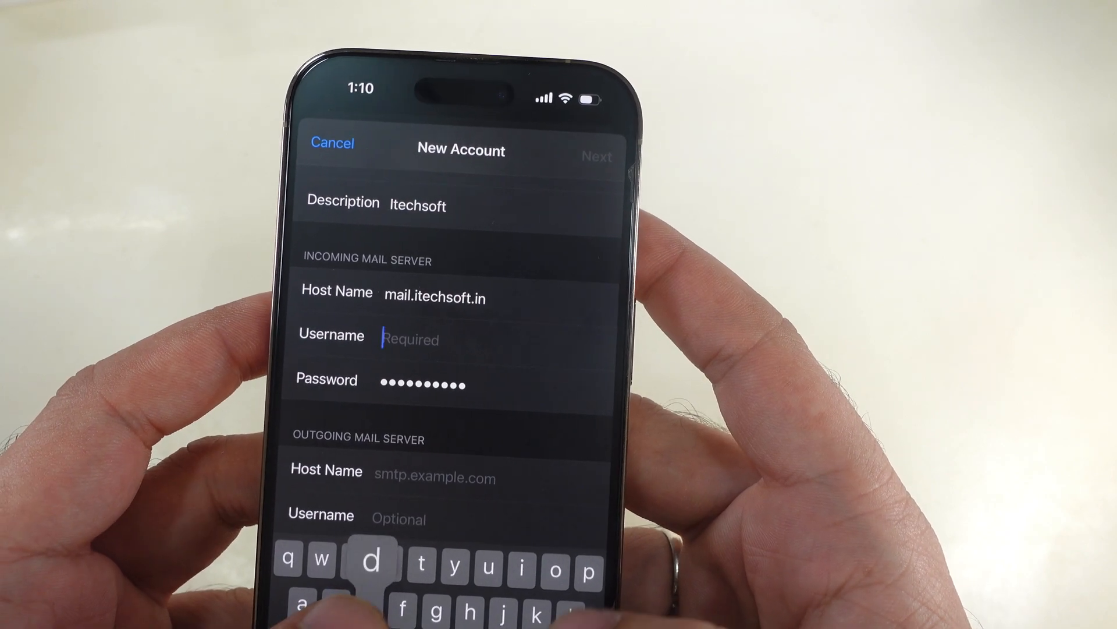
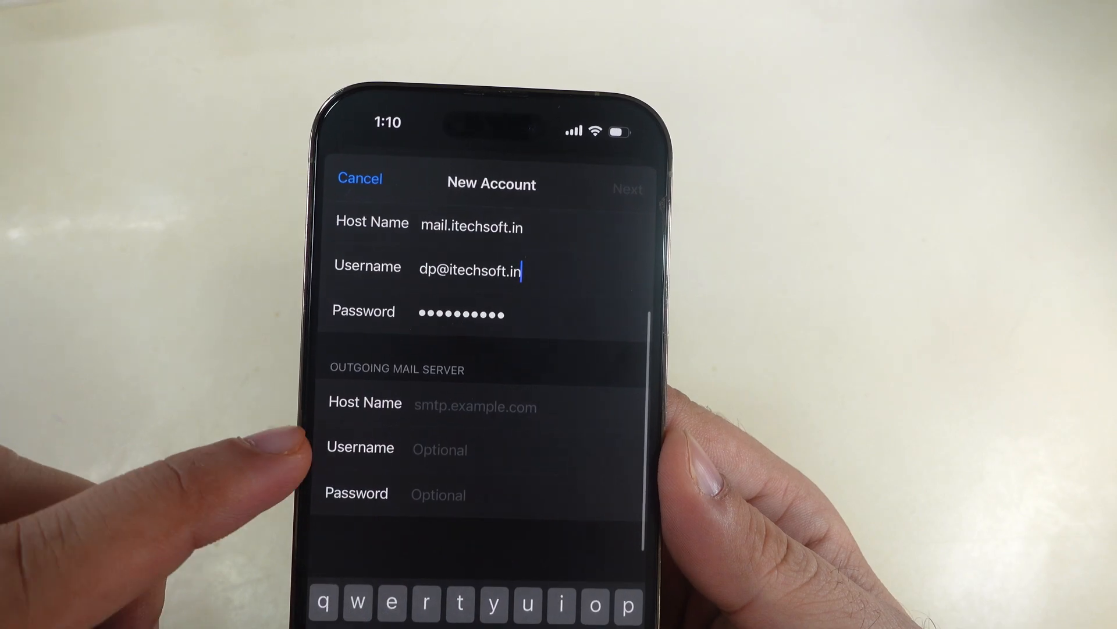
pyautogui.write('s')
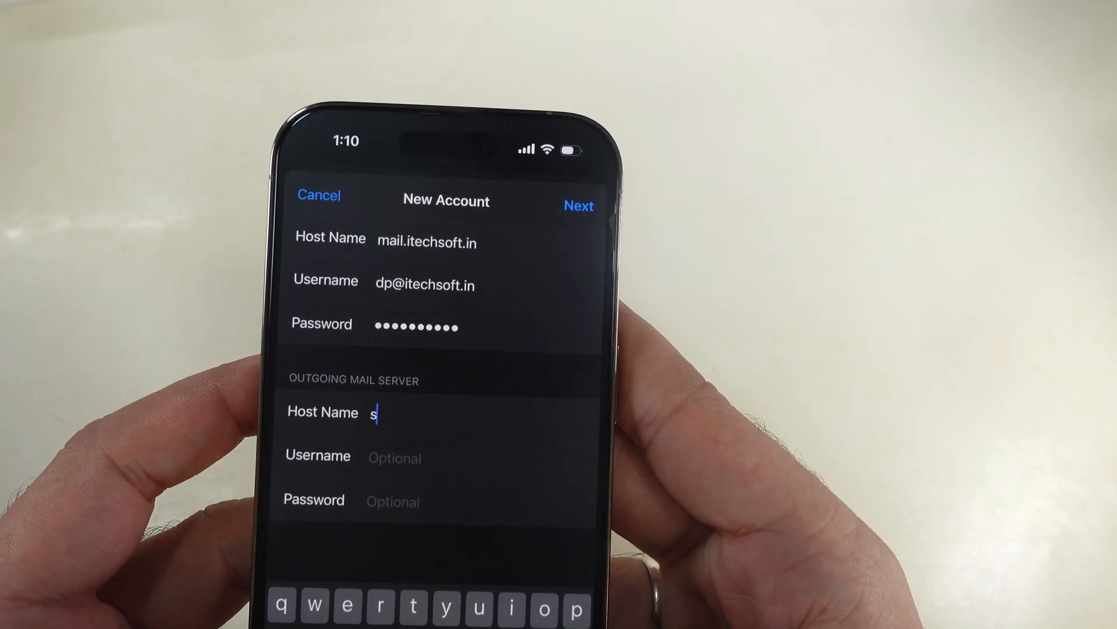
pyautogui.write('mtp.itechsoft.in')
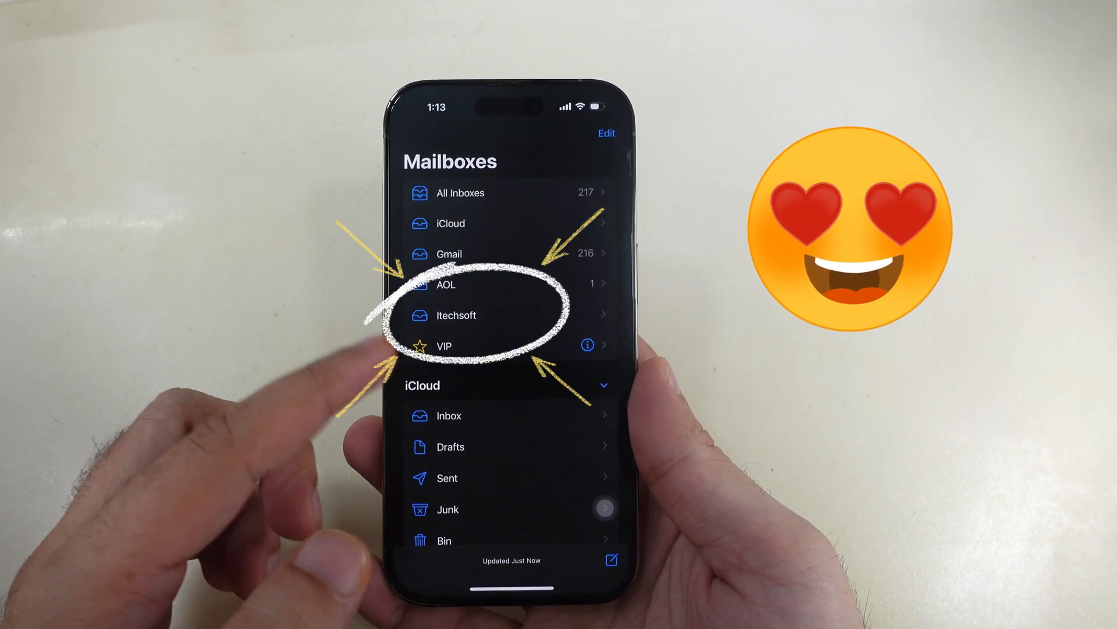
# Open the Itechsoft inbox from Mailboxes so its 89 messages download
pyautogui.click(457, 315)
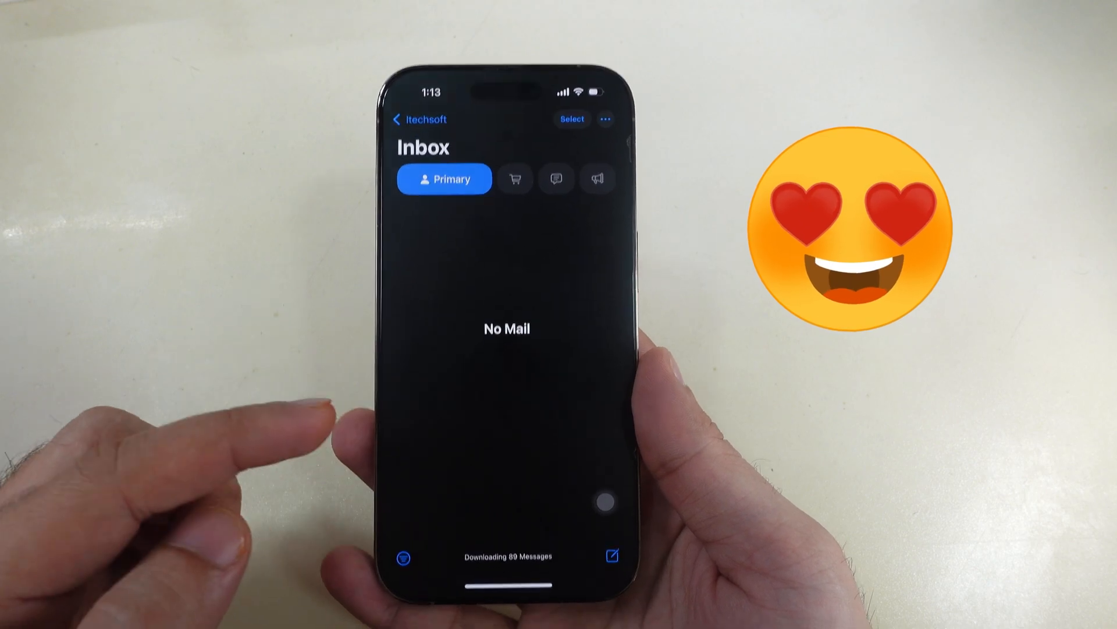